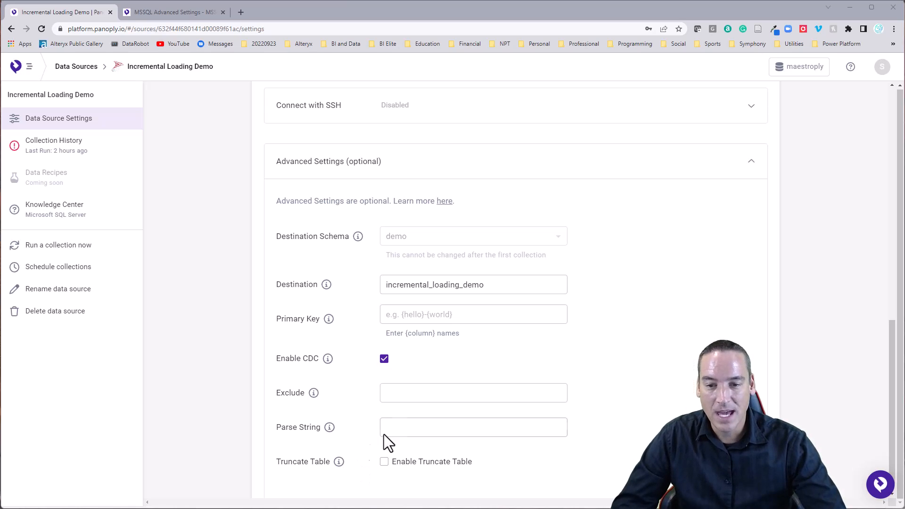
mouse_move(288, 372)
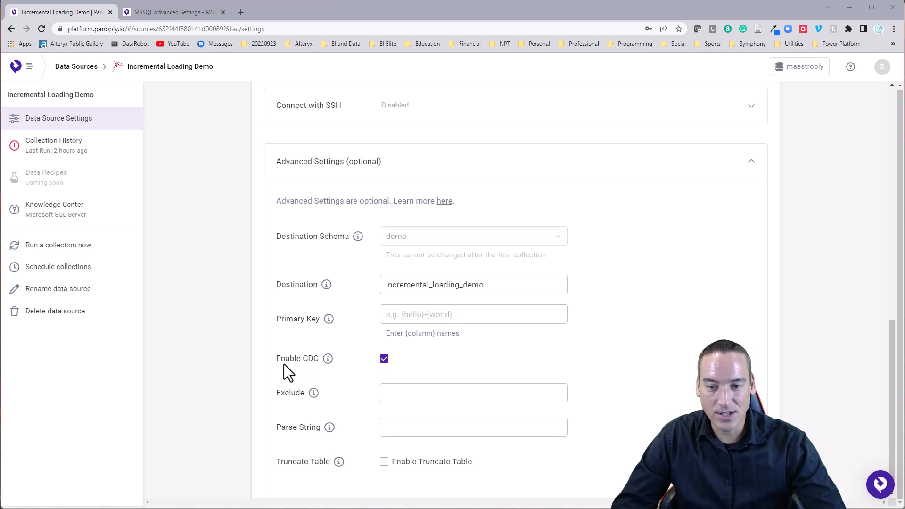
mouse_move(316, 380)
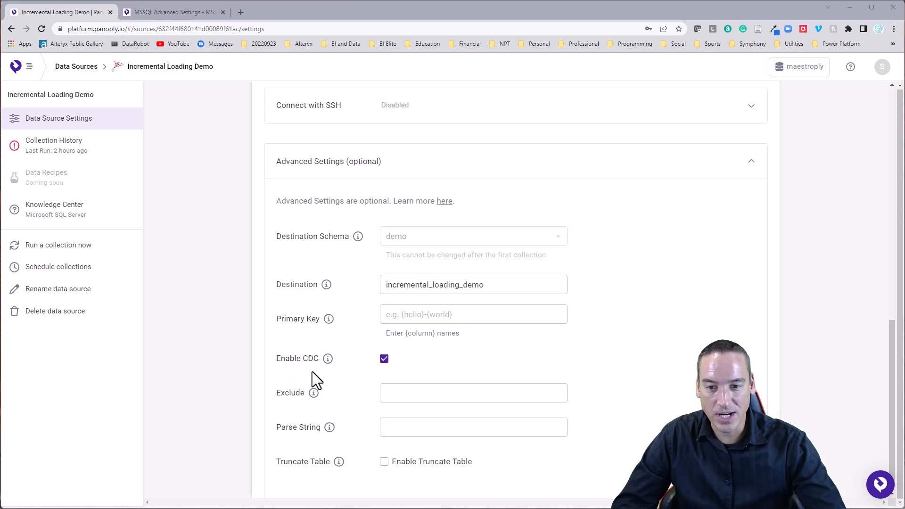
mouse_move(329, 358)
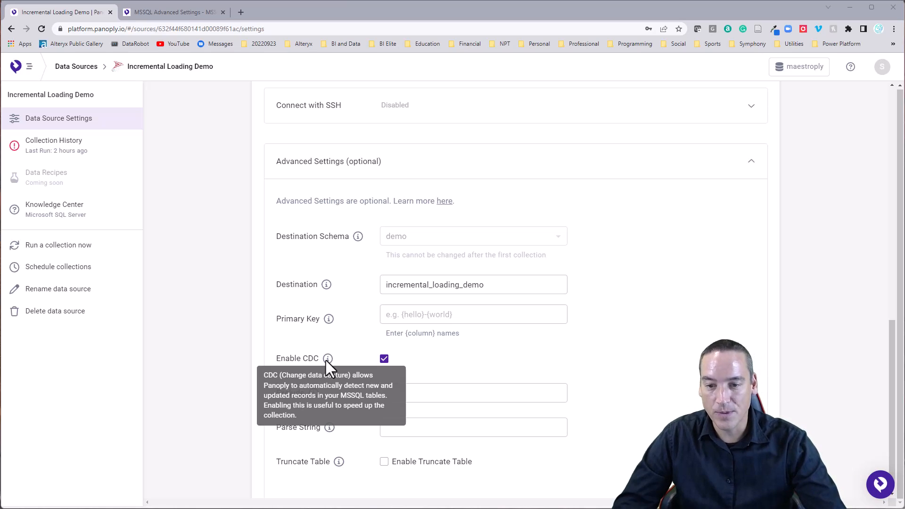
mouse_move(489, 368)
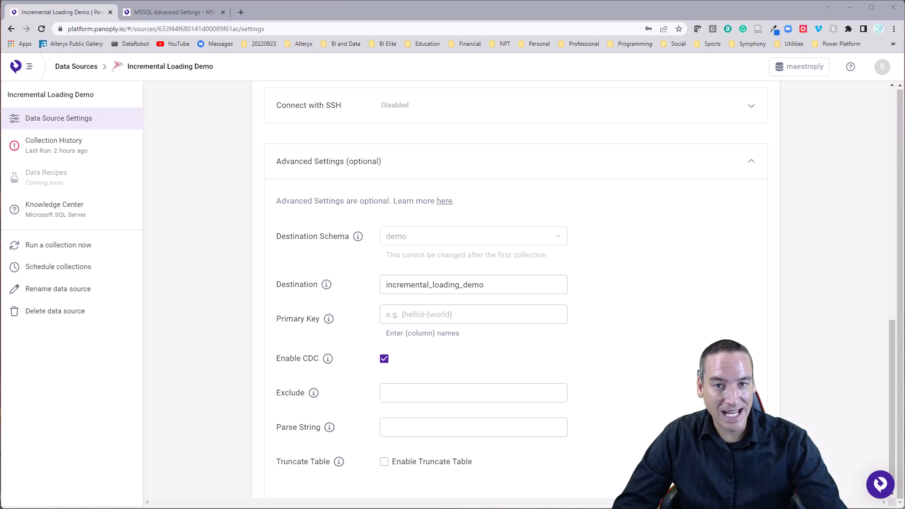
mouse_move(503, 178)
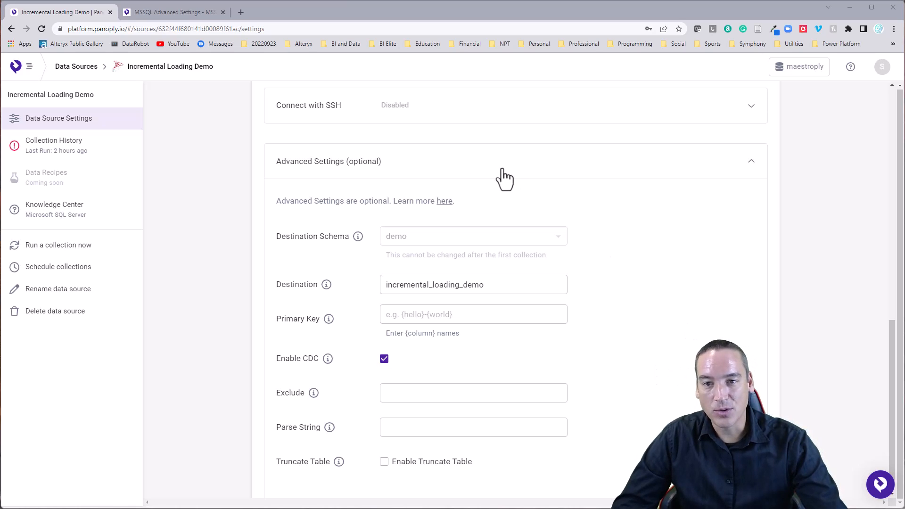
mouse_move(606, 108)
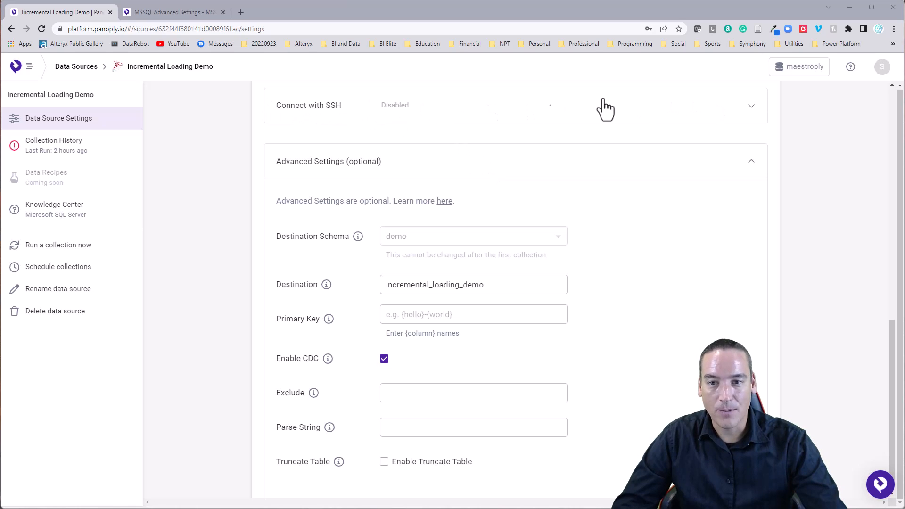
mouse_move(471, 105)
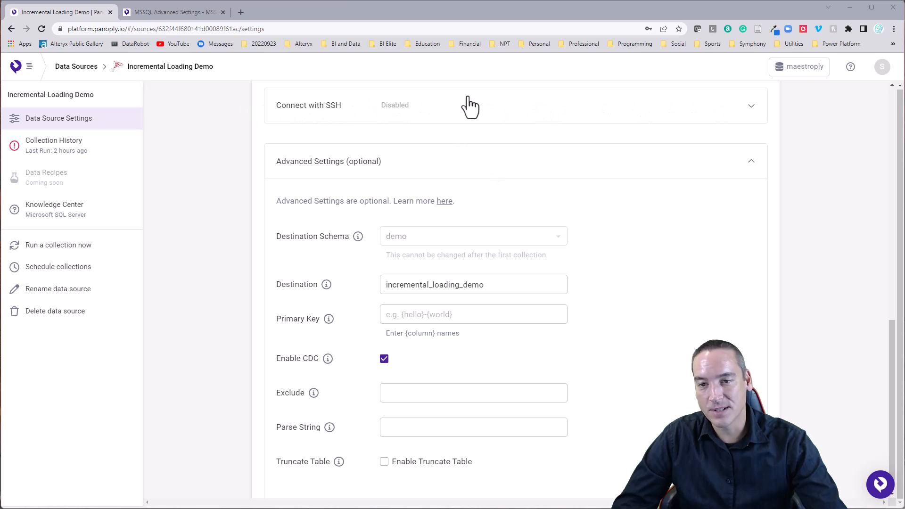
mouse_move(473, 120)
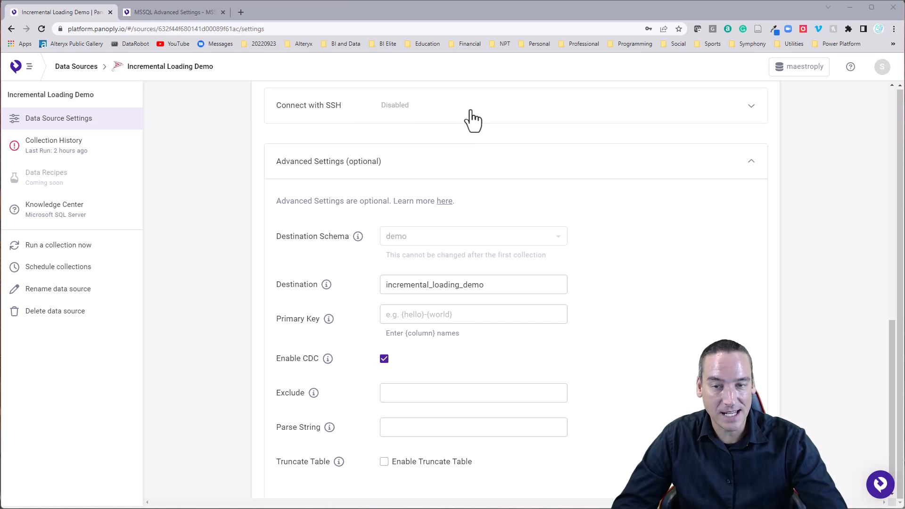
mouse_move(490, 115)
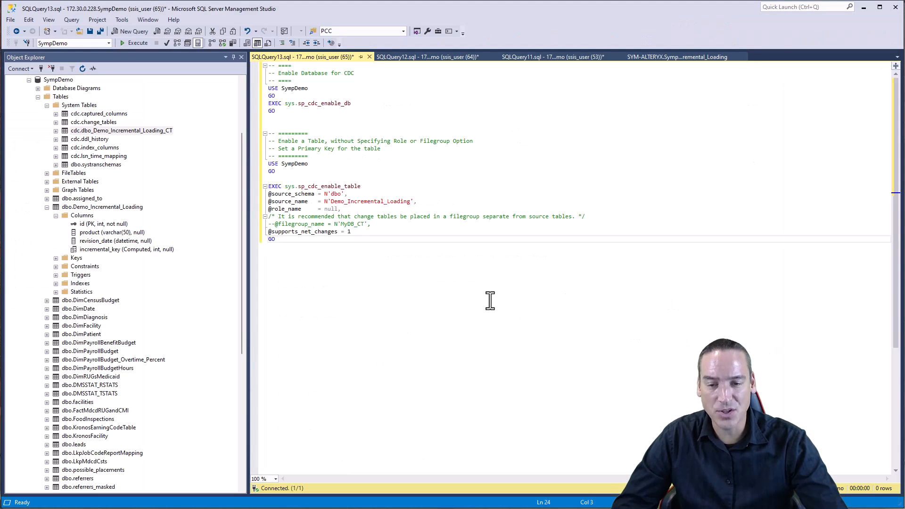
mouse_move(459, 255)
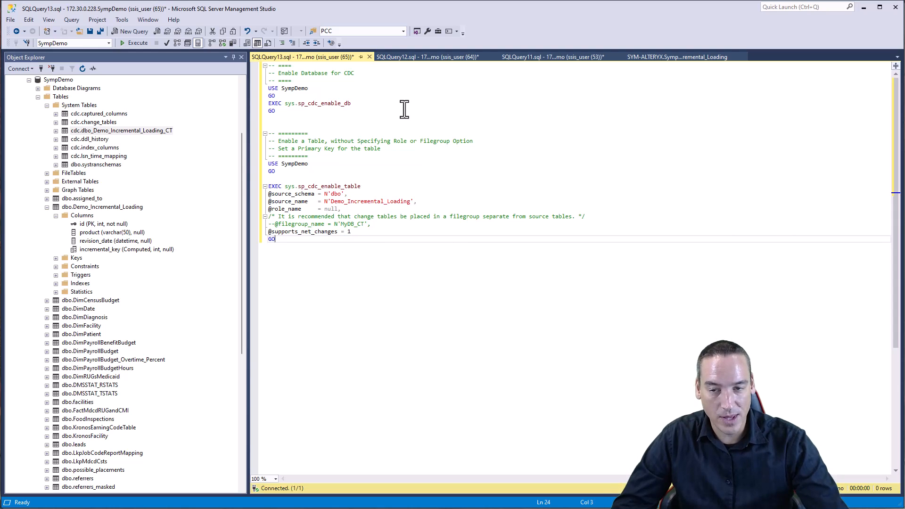
mouse_move(317, 89)
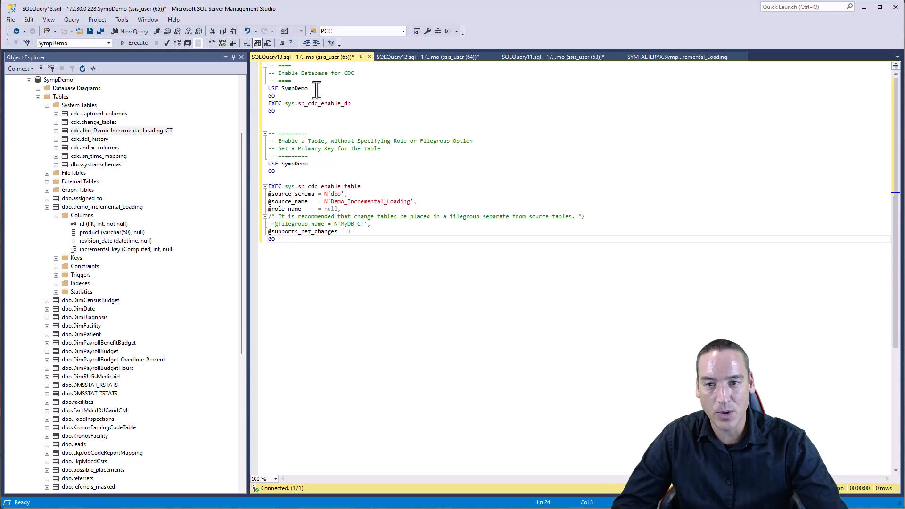
Step: Walk through the USE SympDemo and EXEC sys.sp_cdc_enable_db lines without editing them
double_click(296, 88)
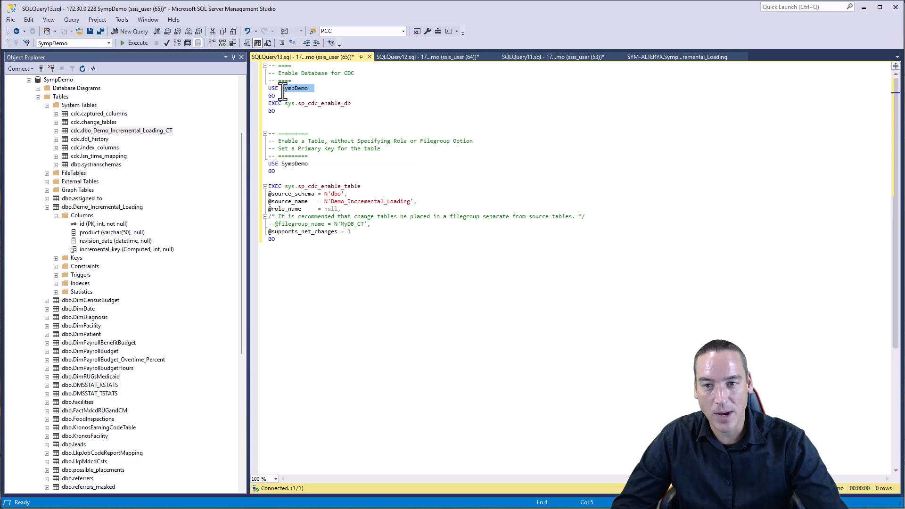
click(282, 95)
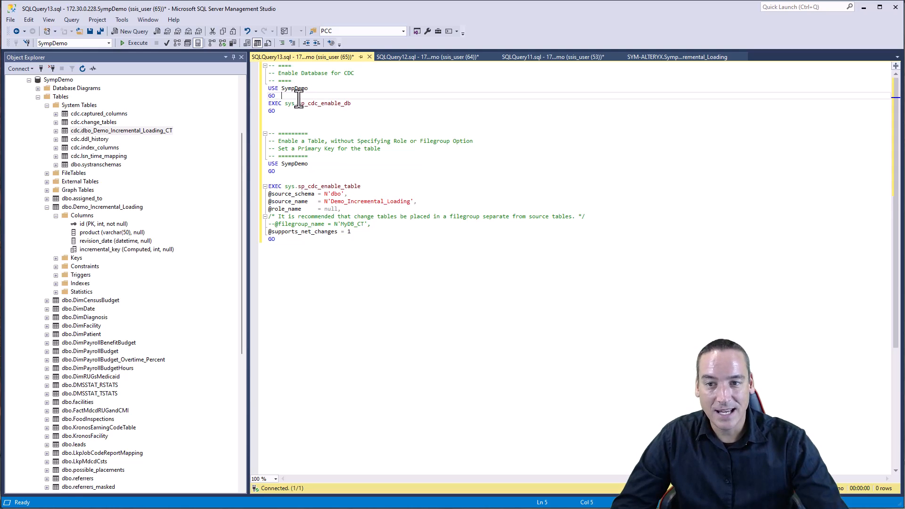
double_click(323, 102)
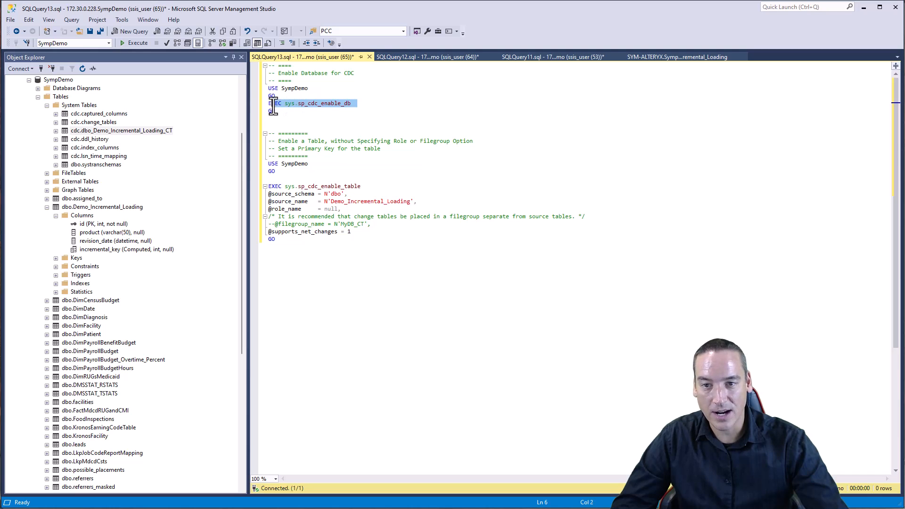
click(276, 110)
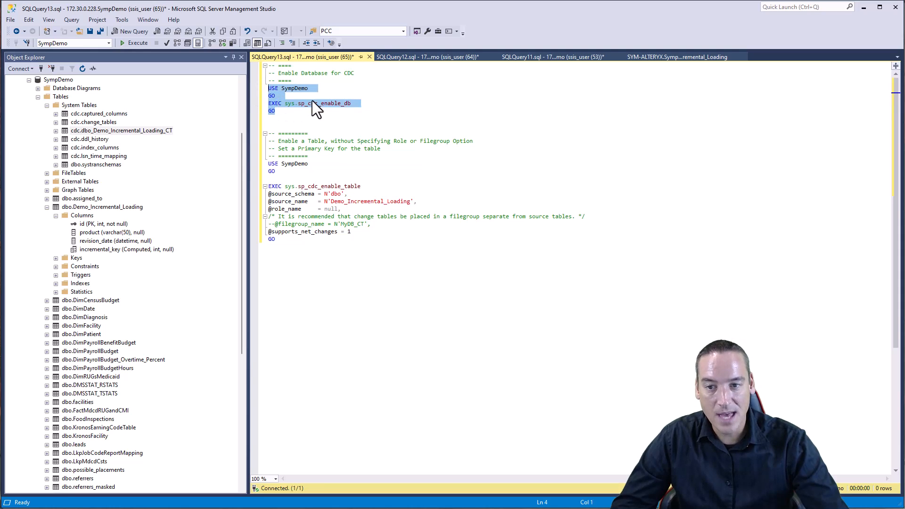
click(412, 127)
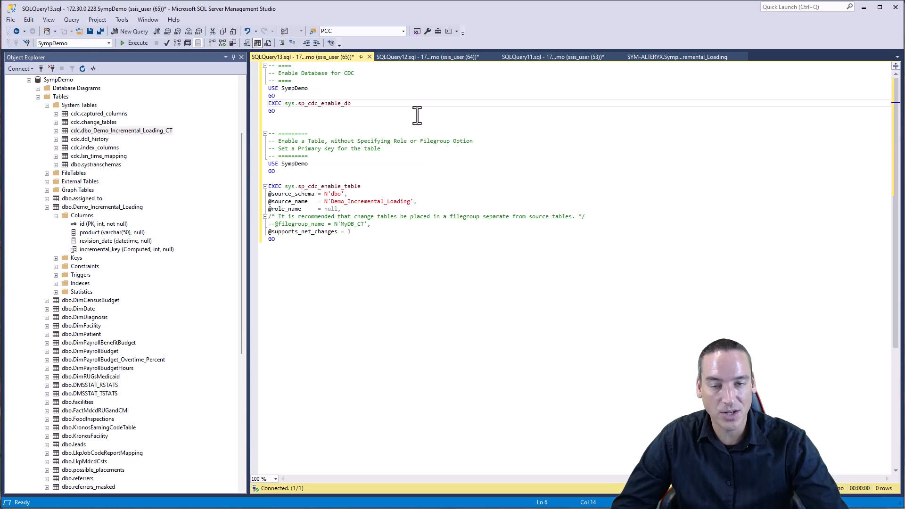
mouse_move(369, 148)
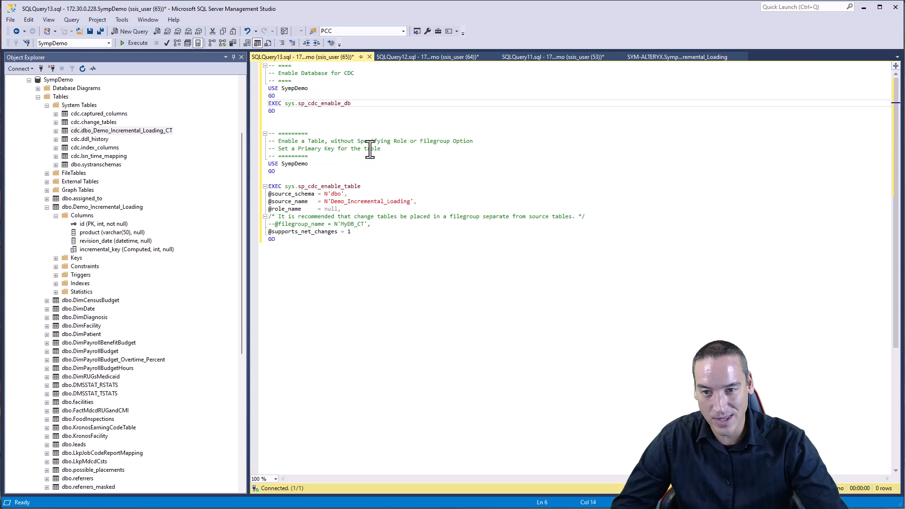
mouse_move(315, 163)
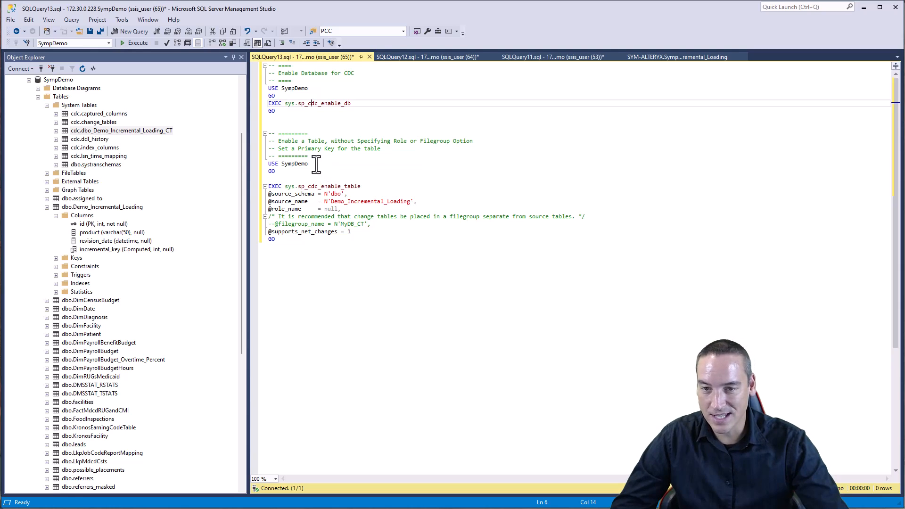
mouse_move(365, 161)
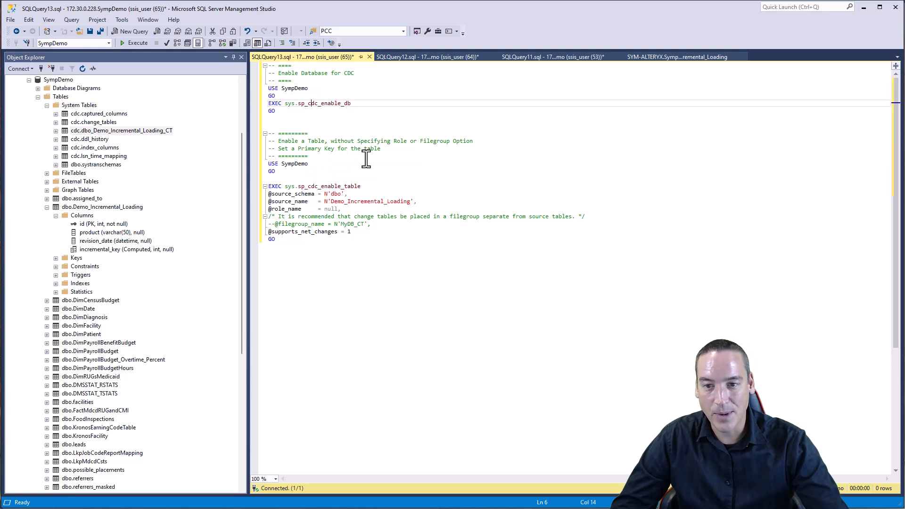
click(269, 186)
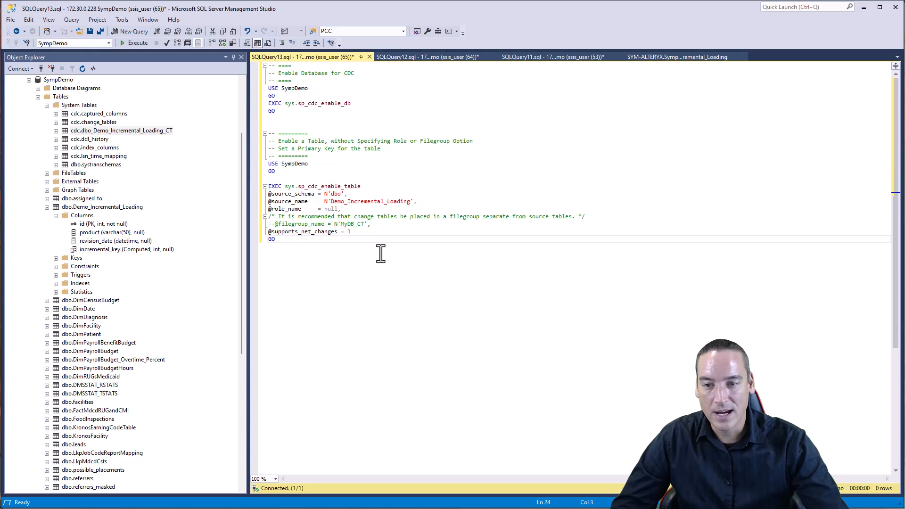
mouse_move(378, 241)
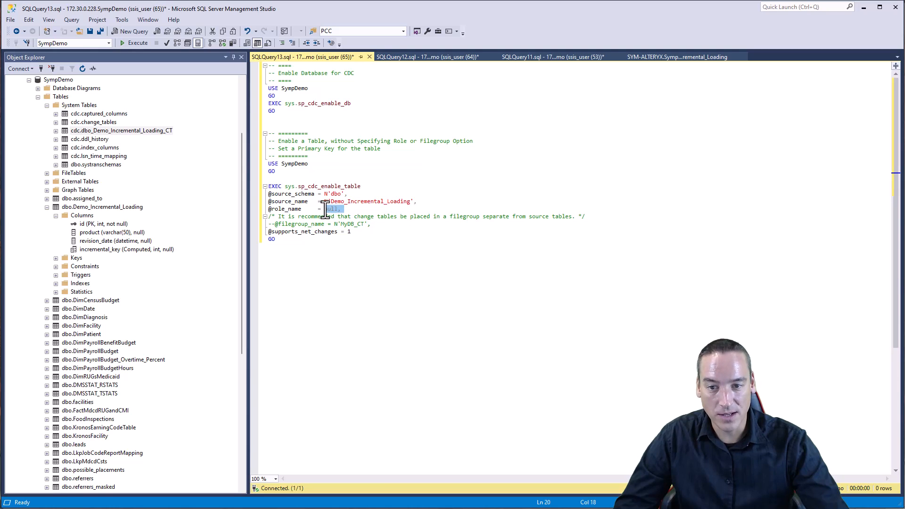
click(372, 224)
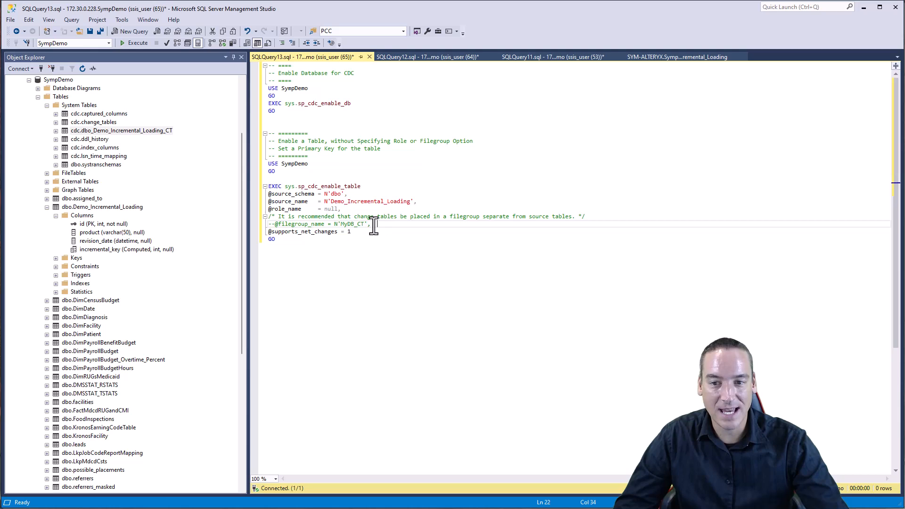
mouse_move(402, 230)
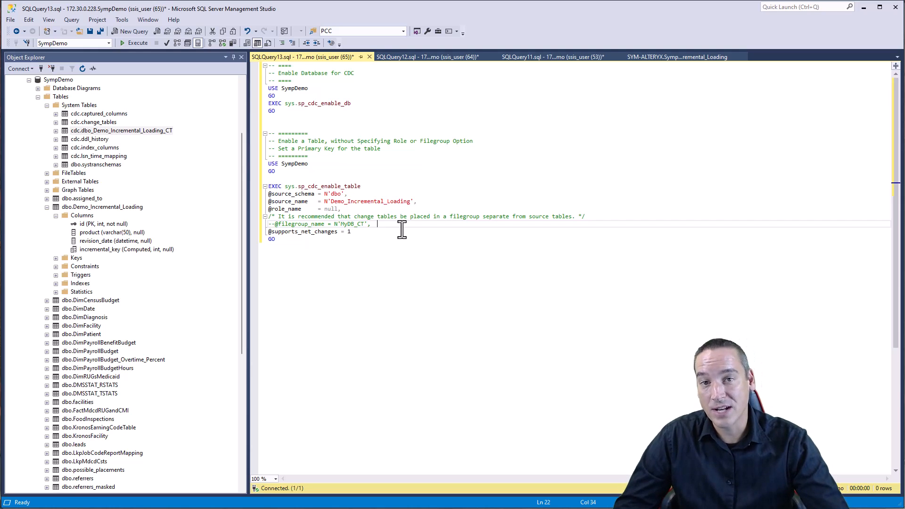
mouse_move(516, 228)
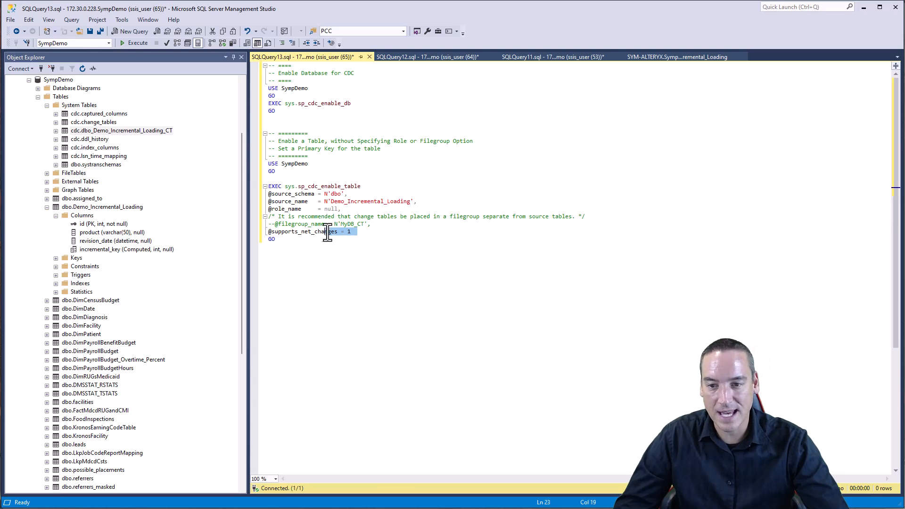
click(367, 232)
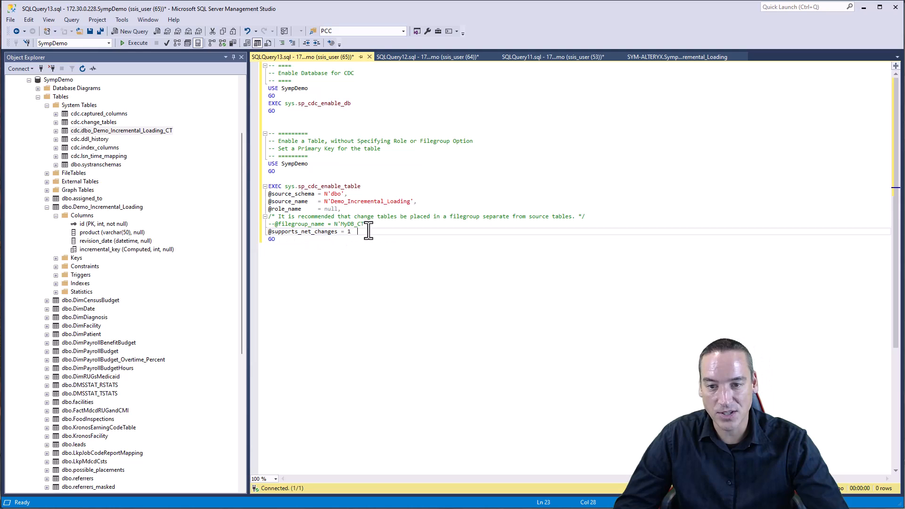
mouse_move(356, 251)
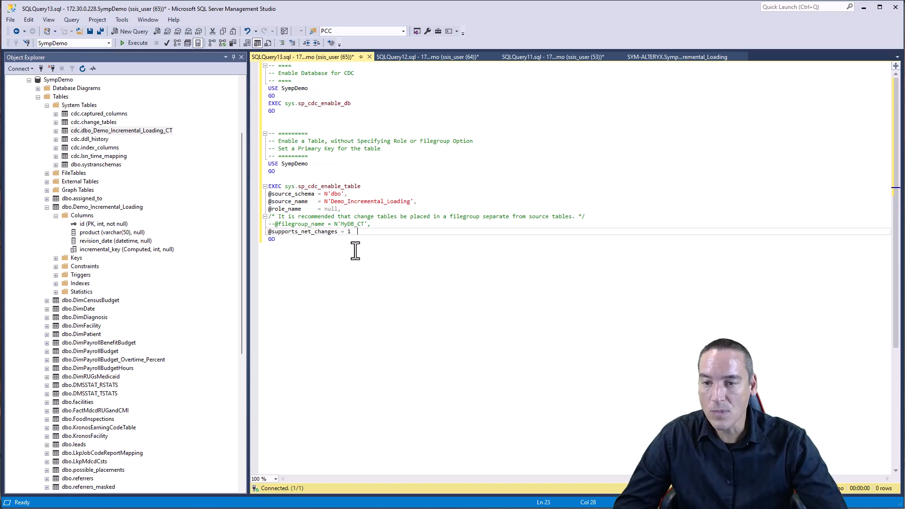
mouse_move(171, 245)
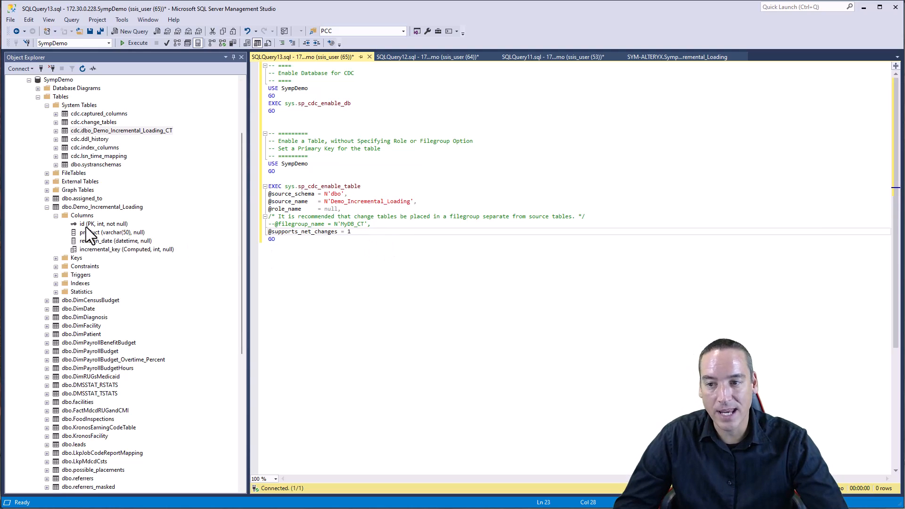
mouse_move(89, 225)
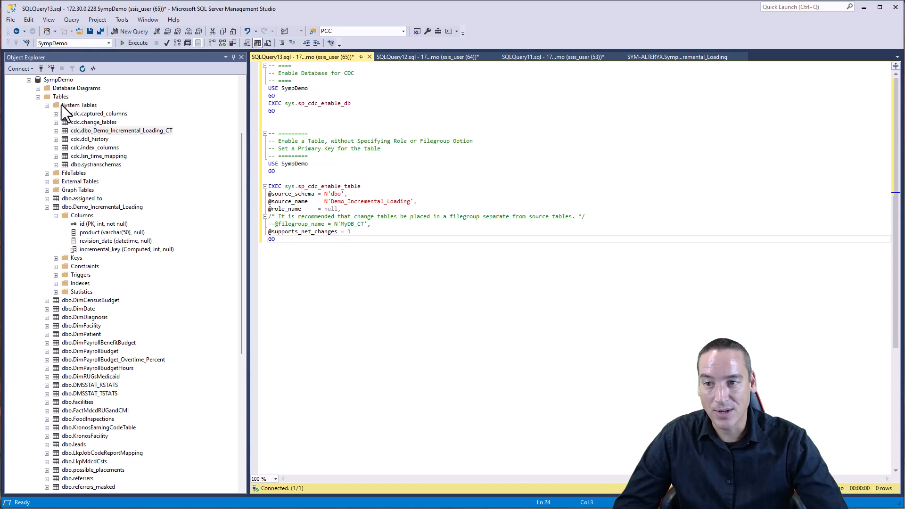
mouse_move(98, 138)
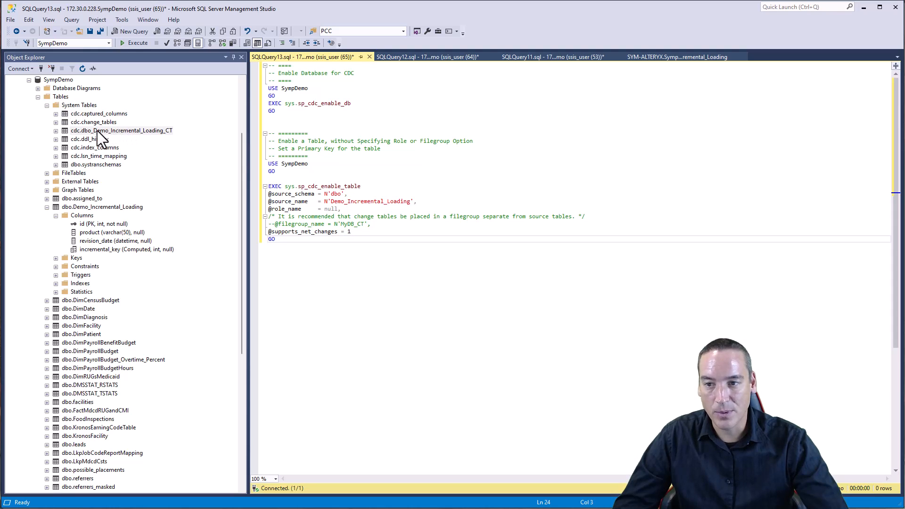
mouse_move(186, 140)
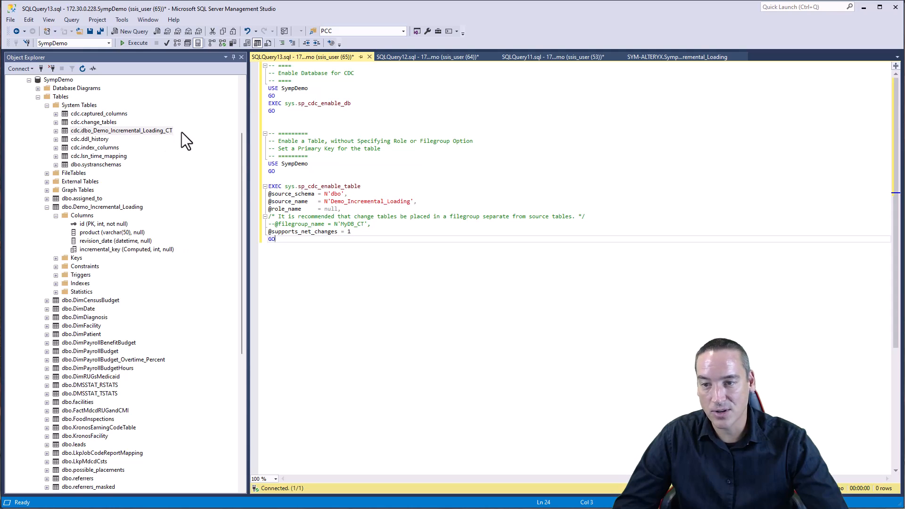
mouse_move(161, 141)
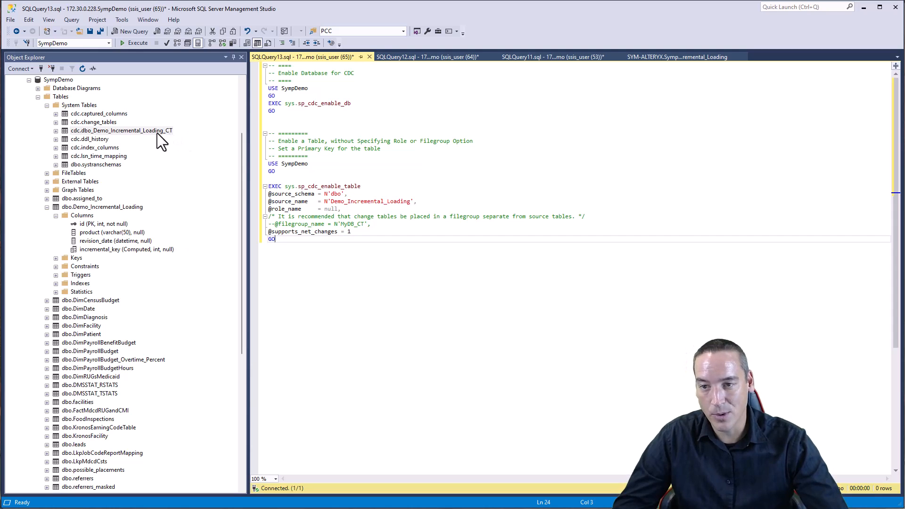
mouse_move(413, 126)
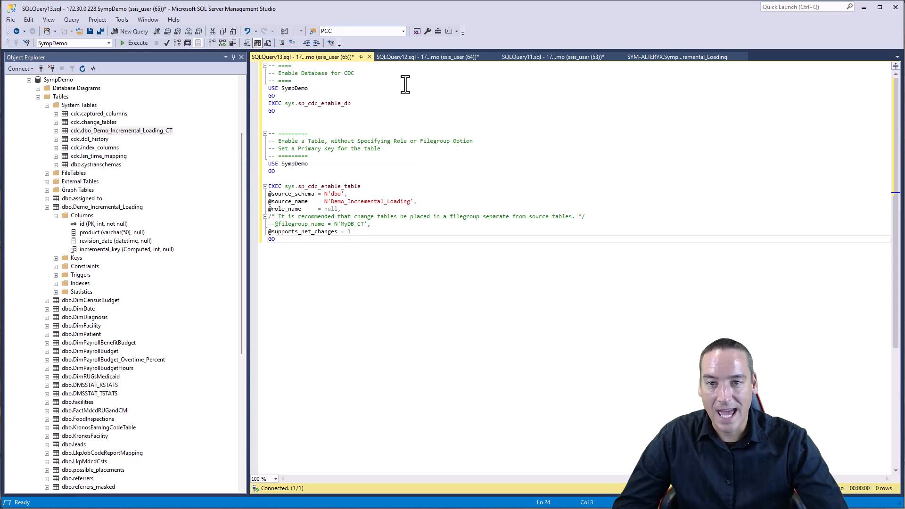
click(551, 57)
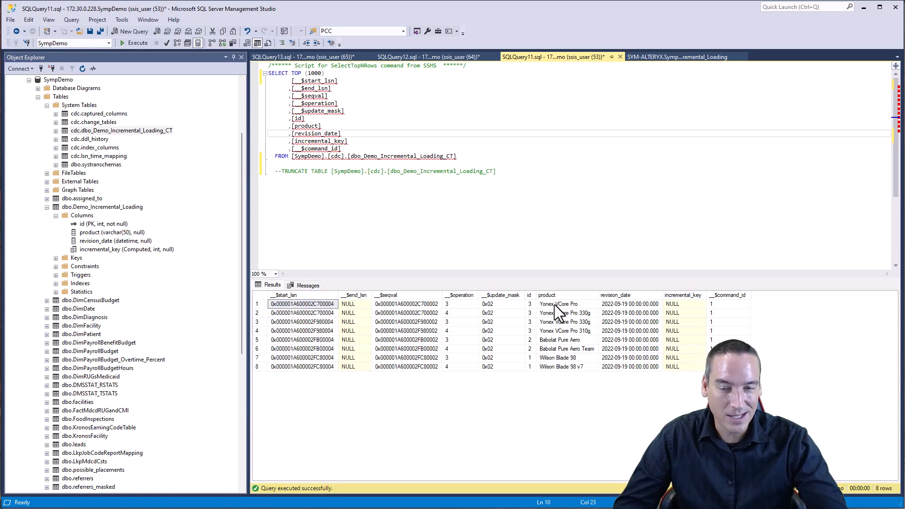
mouse_move(585, 349)
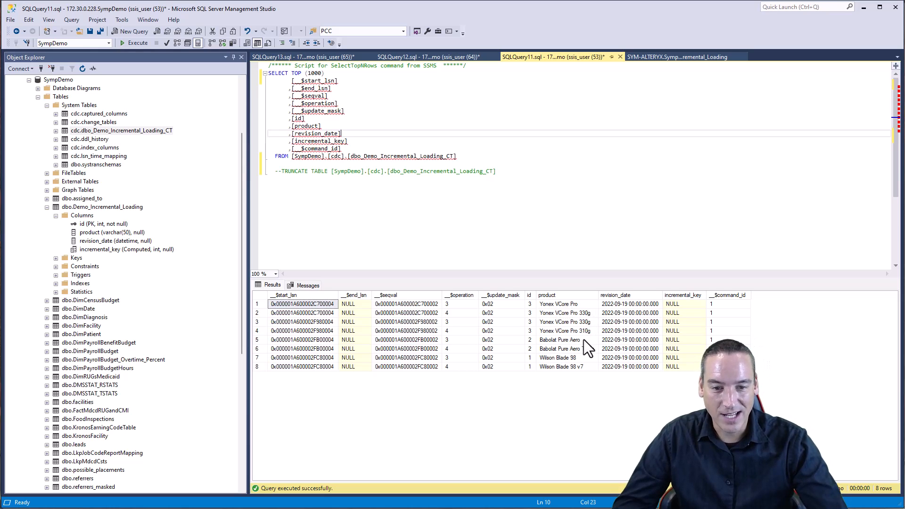
mouse_move(576, 305)
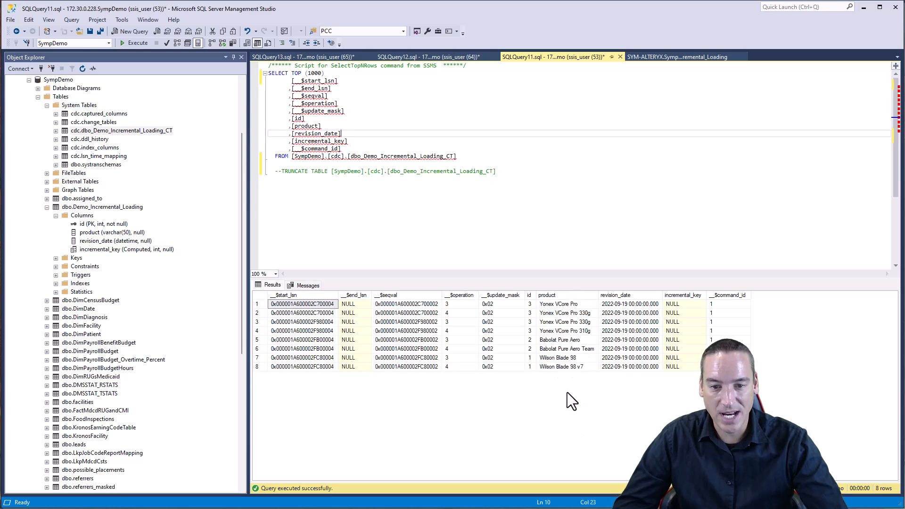
mouse_move(299, 319)
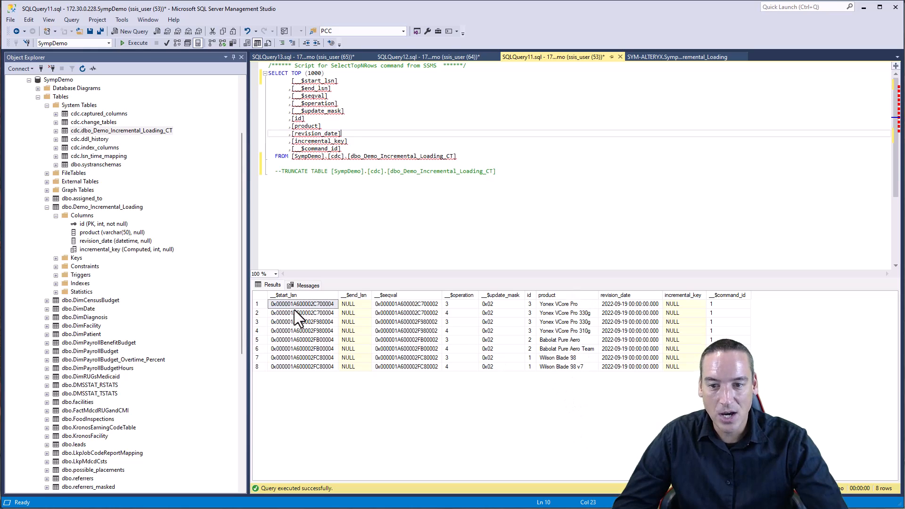
mouse_move(312, 337)
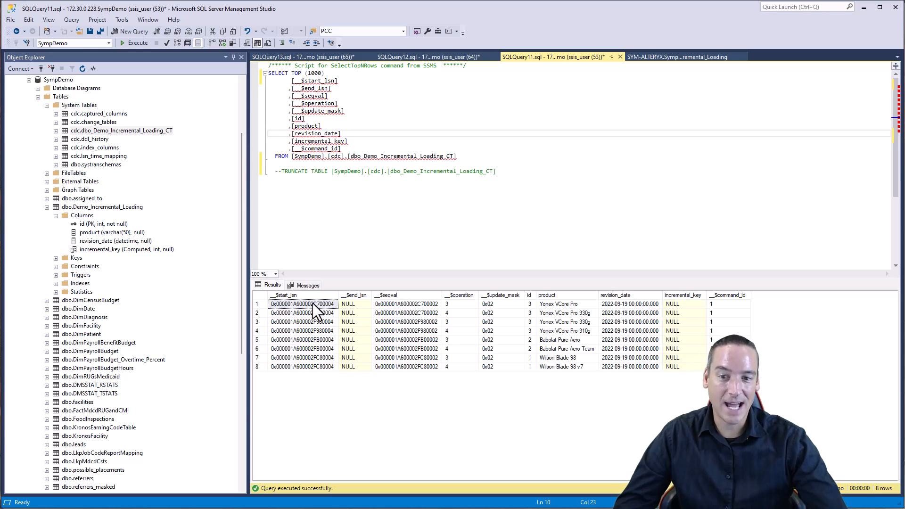
mouse_move(316, 326)
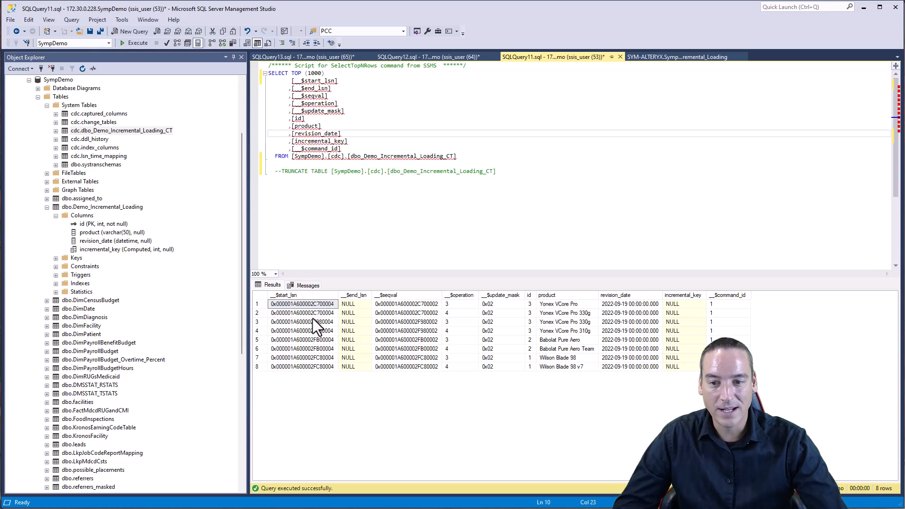
mouse_move(411, 183)
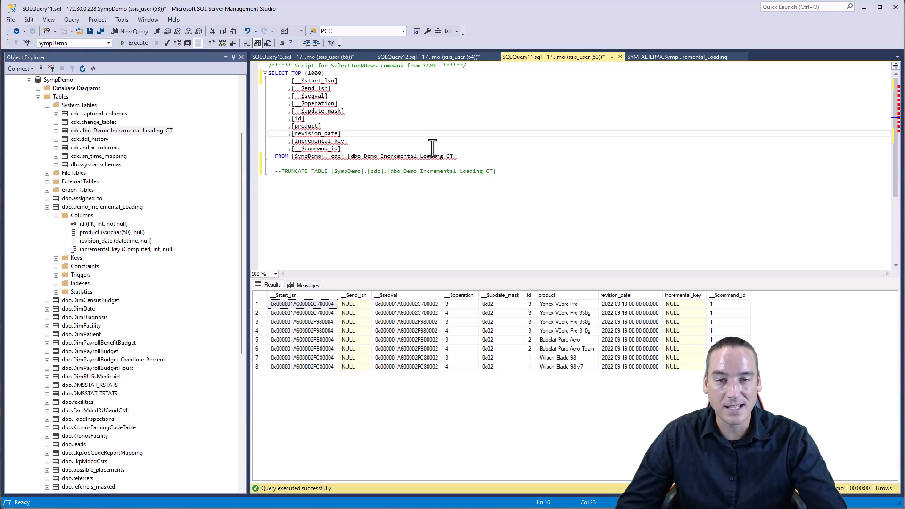
mouse_move(453, 118)
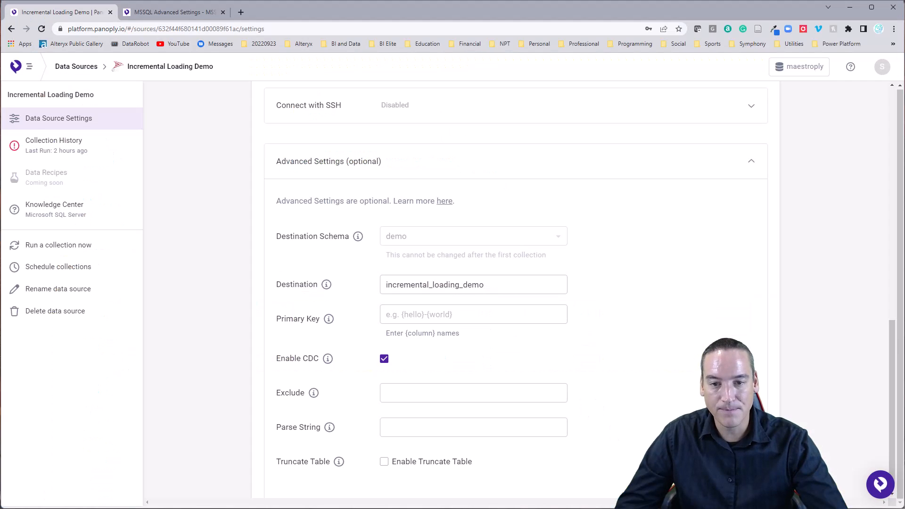
mouse_move(407, 368)
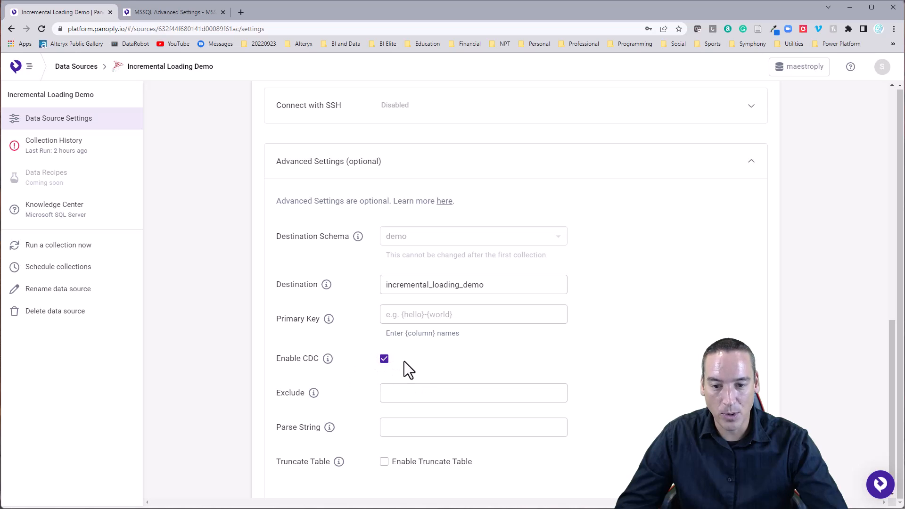
mouse_move(400, 494)
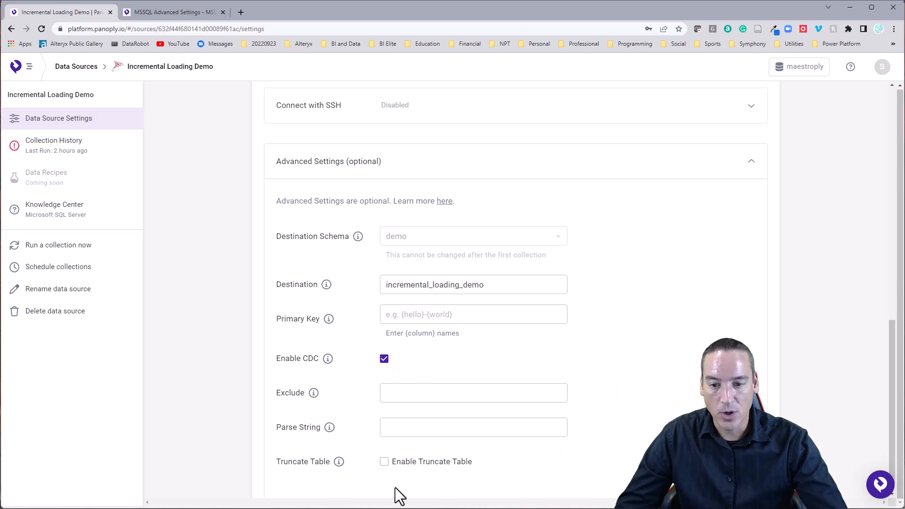
mouse_move(603, 437)
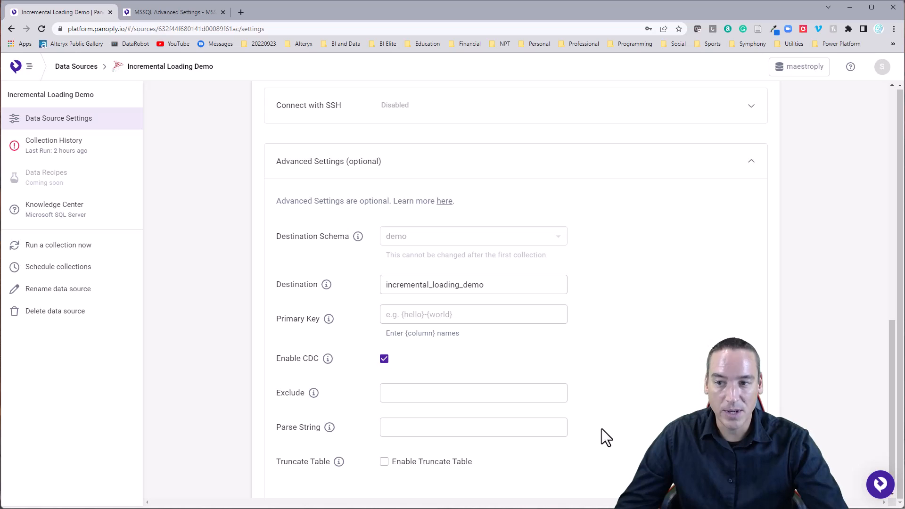
mouse_move(894, 343)
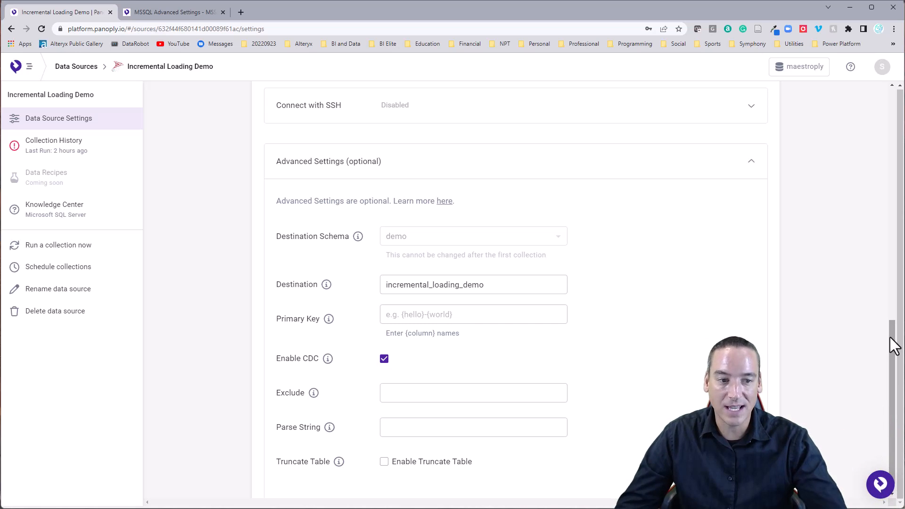
Step: Show the source's Advanced Settings with Enable CDC checked and destination incremental_loading_demo
click(57, 245)
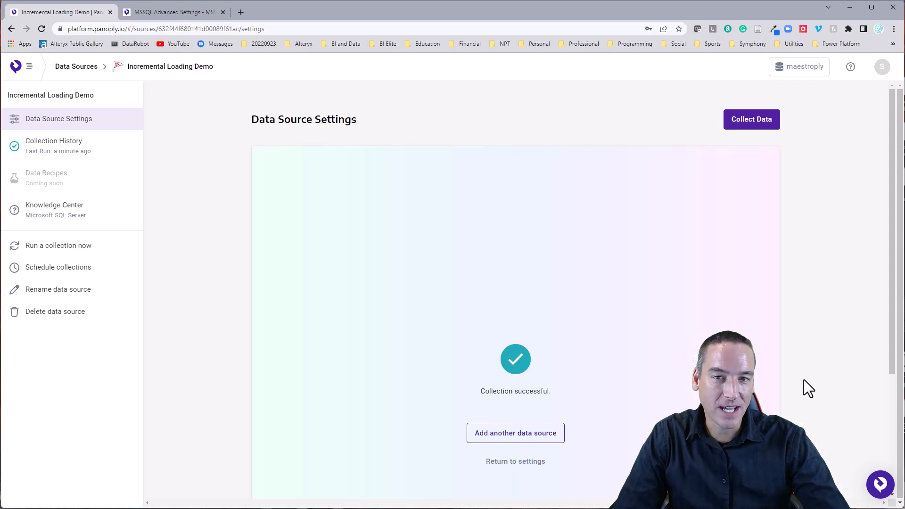
mouse_move(413, 333)
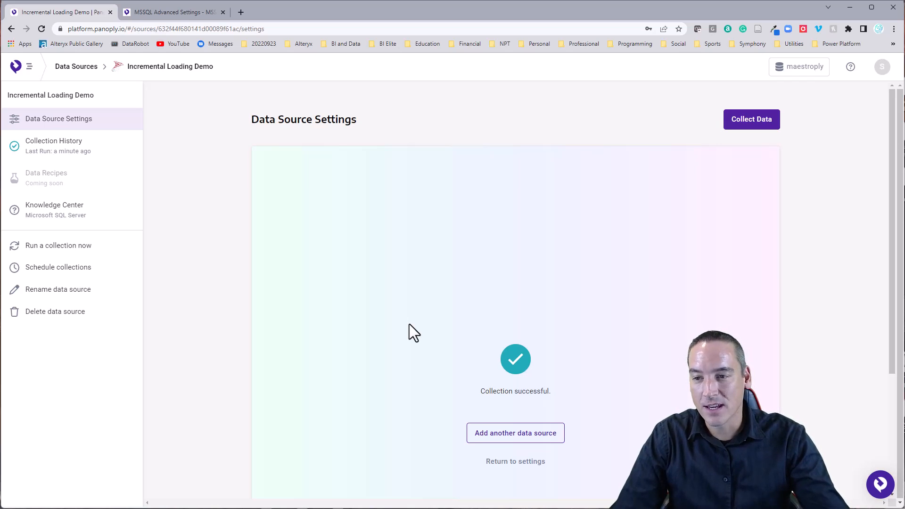
mouse_move(391, 319)
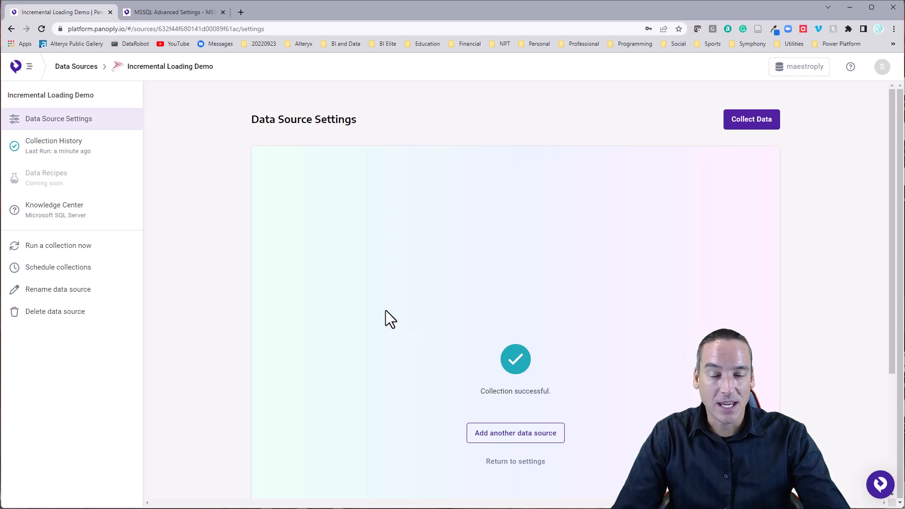
mouse_move(89, 168)
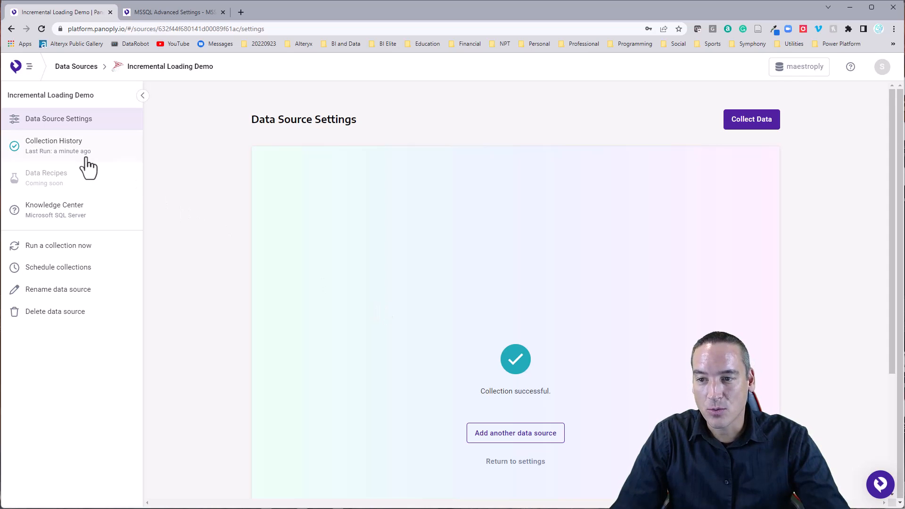
Step: View the Collection History listing the latest manual collection as a success
click(54, 146)
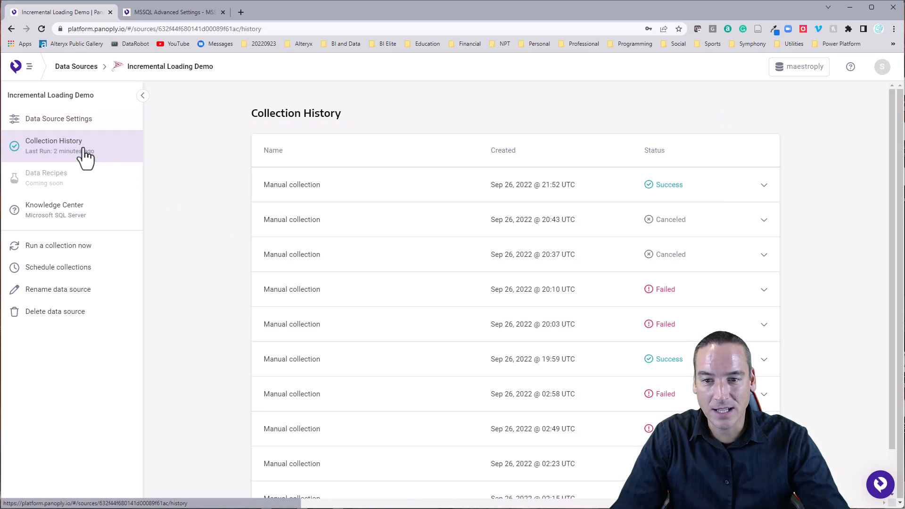
mouse_move(310, 195)
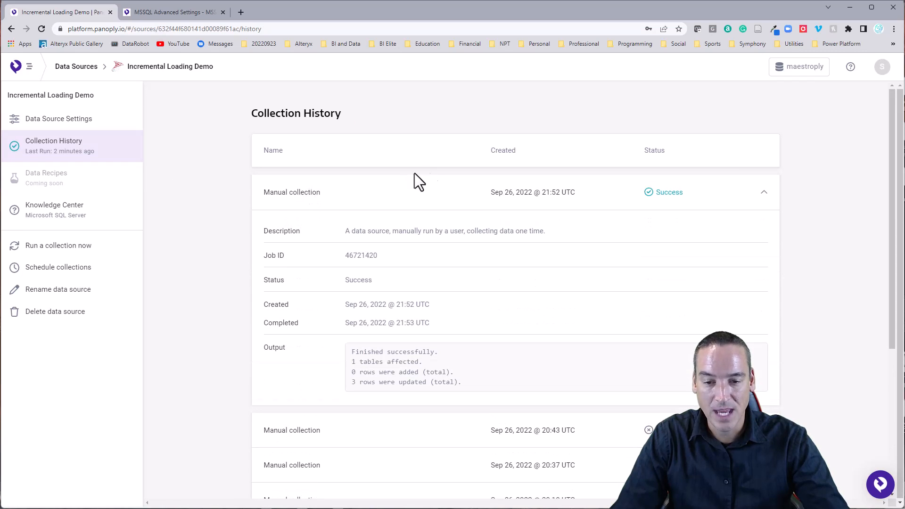
mouse_move(383, 360)
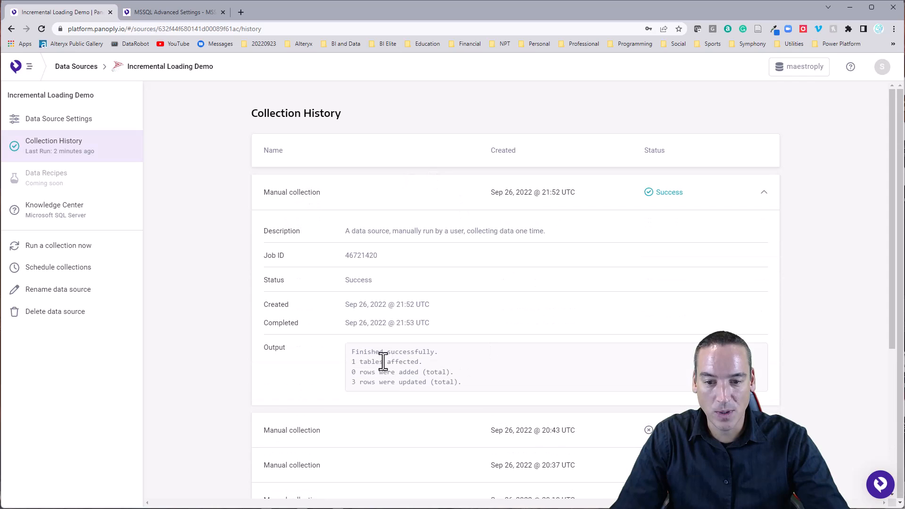
mouse_move(584, 338)
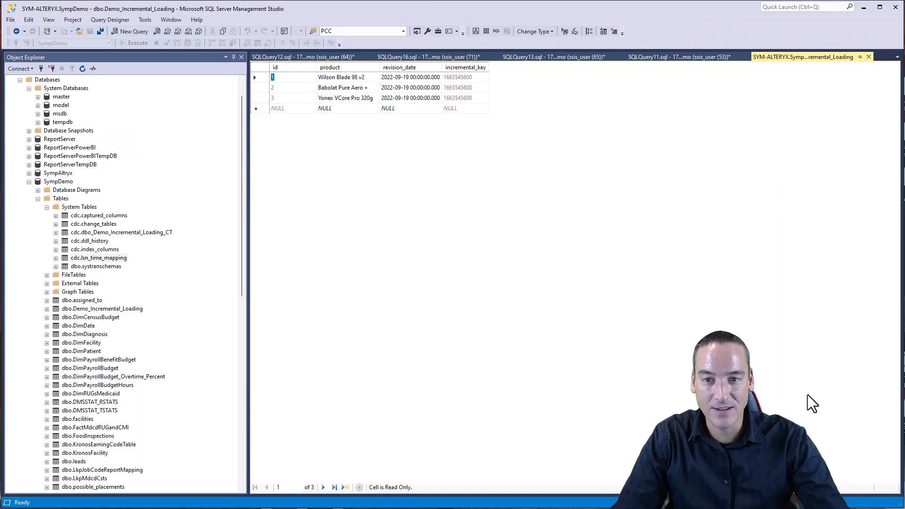
mouse_move(515, 258)
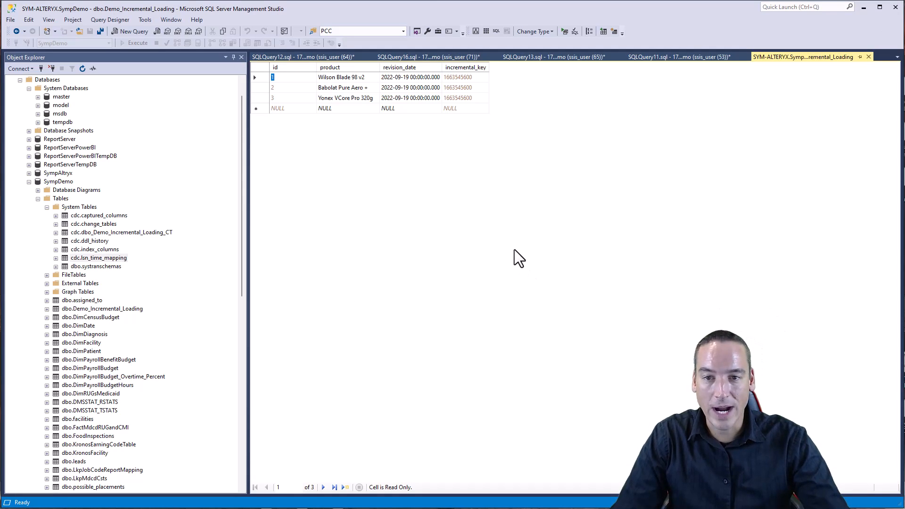
mouse_move(364, 87)
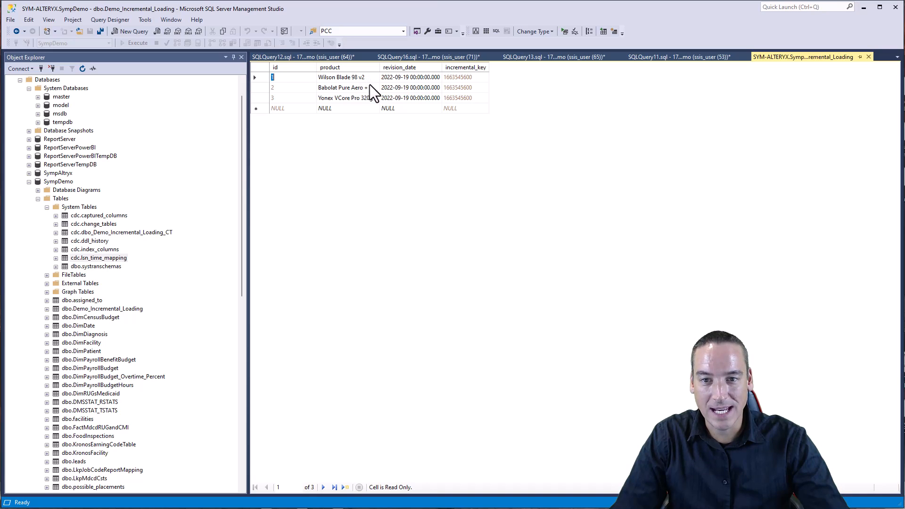
mouse_move(372, 97)
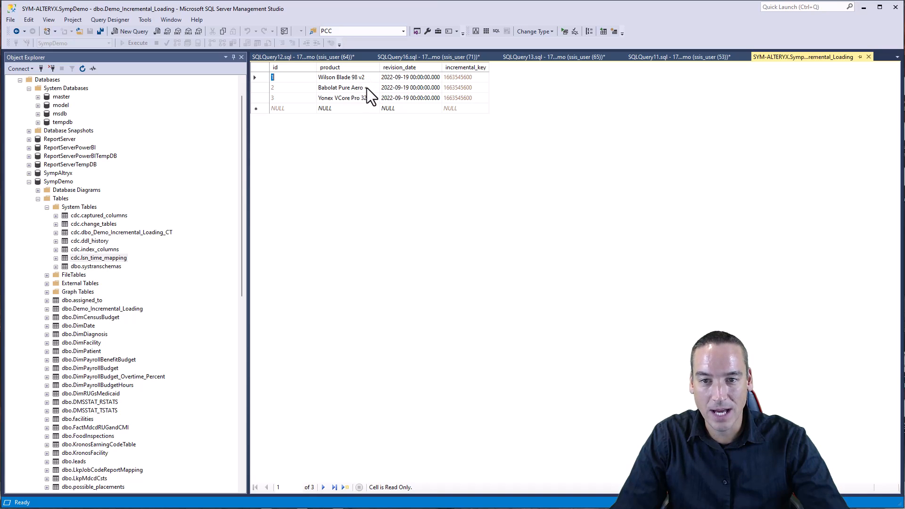
mouse_move(369, 109)
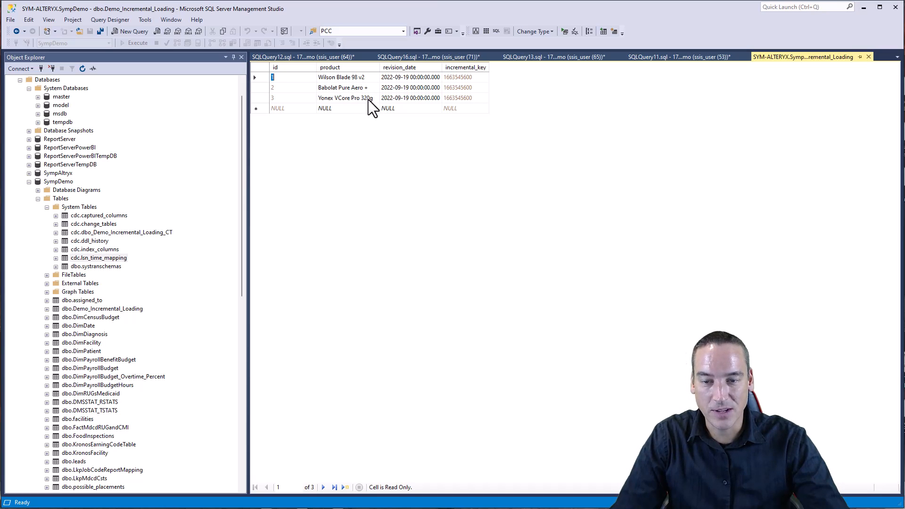
mouse_move(367, 109)
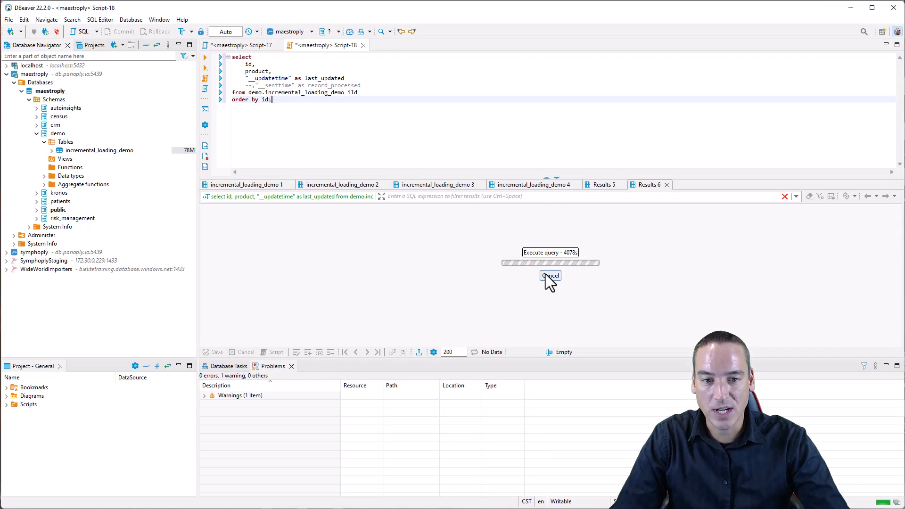
Step: Cancel the running incremental_loading_demo select query and return to the editor script
click(549, 275)
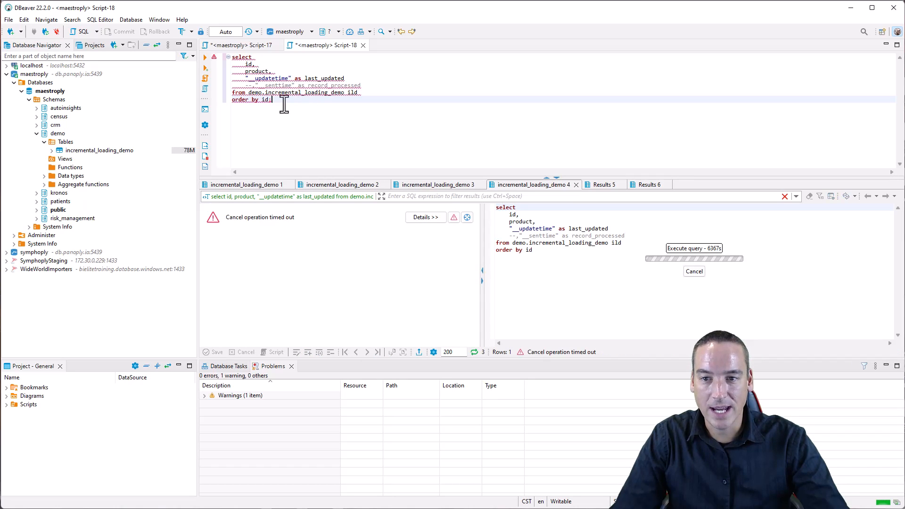
click(693, 271)
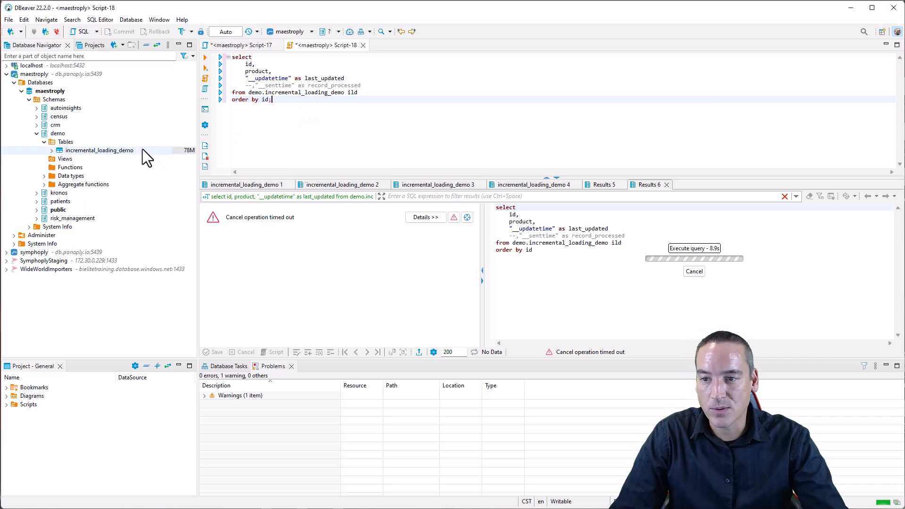
Step: View the data of the incremental_loading_demo table from the Database Navigator
right_click(99, 150)
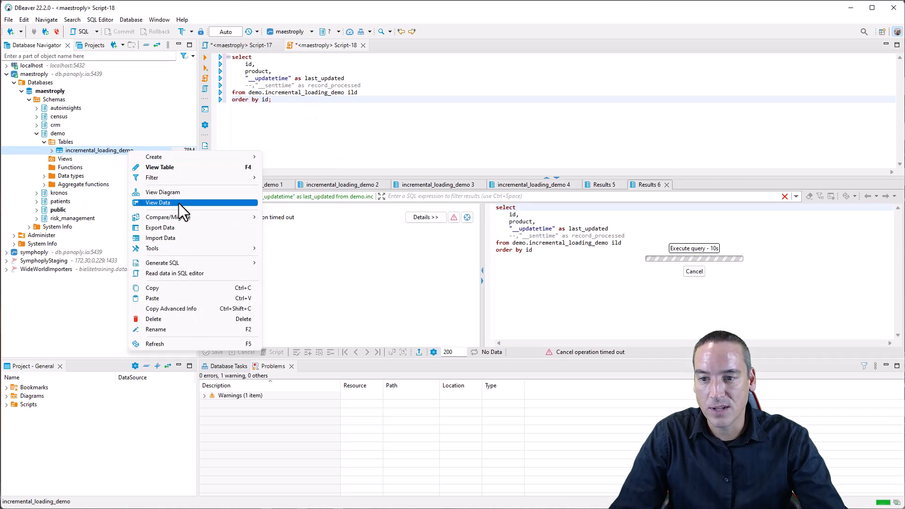
click(157, 202)
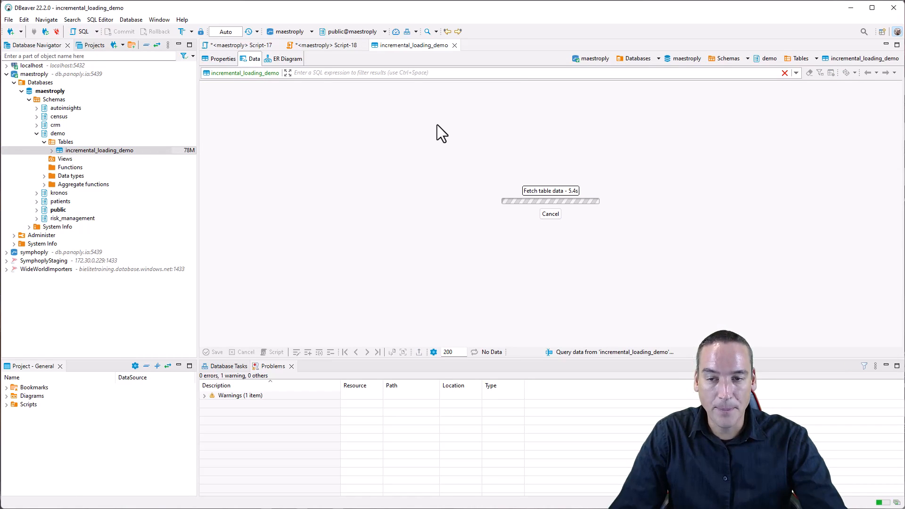
mouse_move(416, 117)
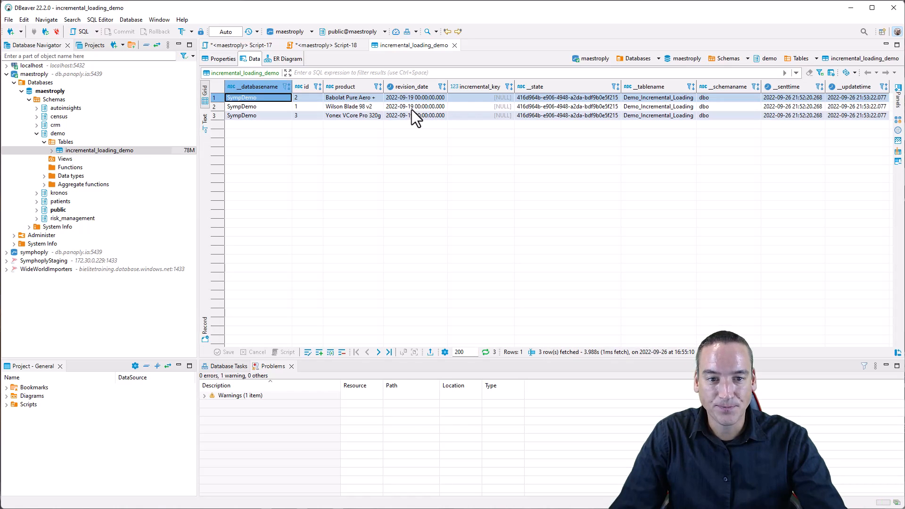
mouse_move(373, 124)
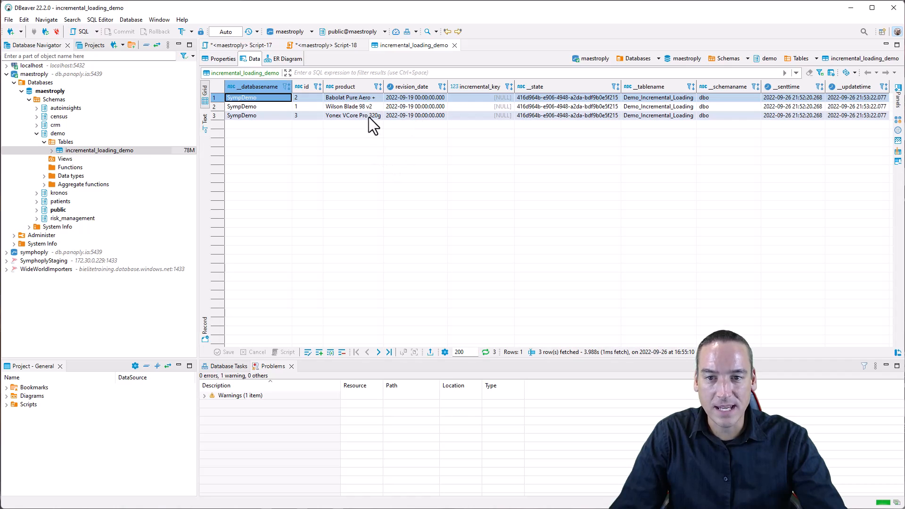
mouse_move(375, 109)
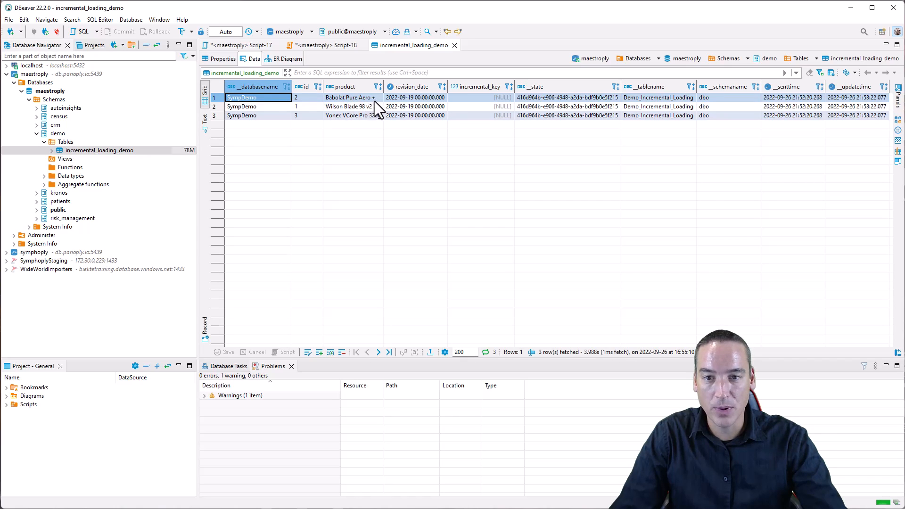
mouse_move(378, 128)
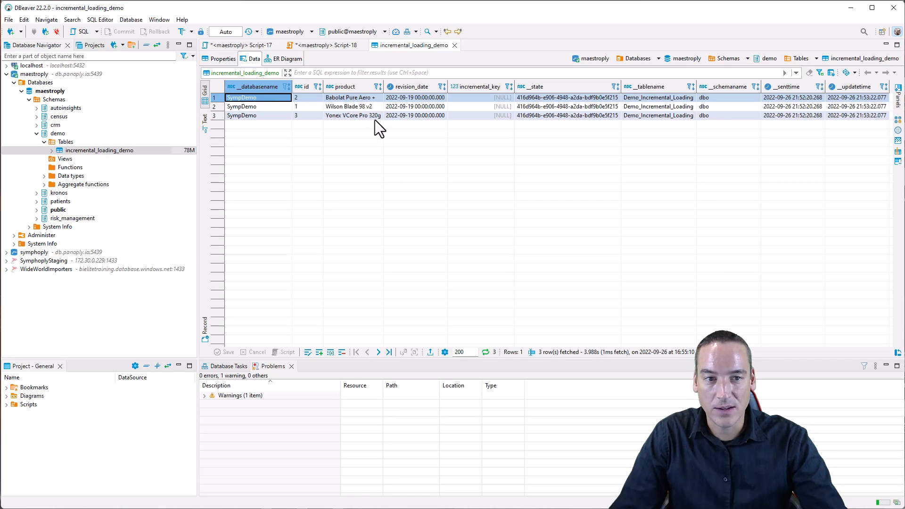
mouse_move(621, 183)
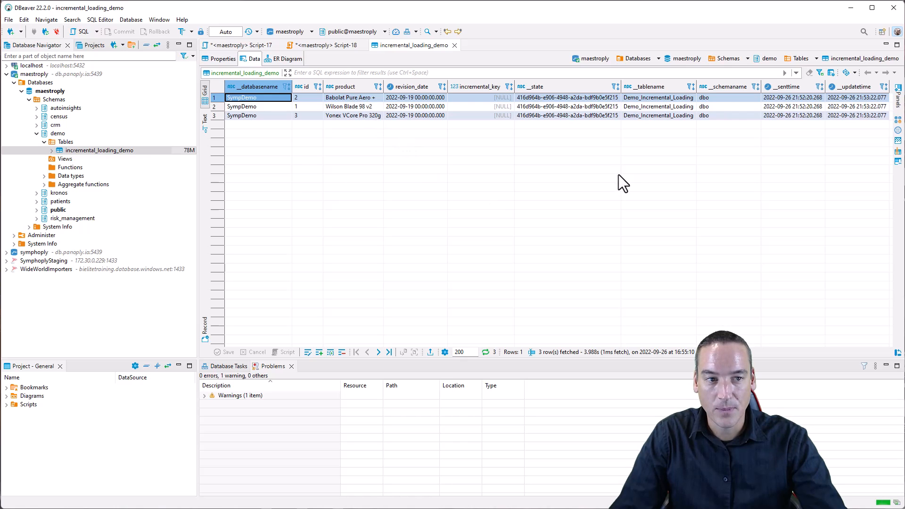
mouse_move(573, 200)
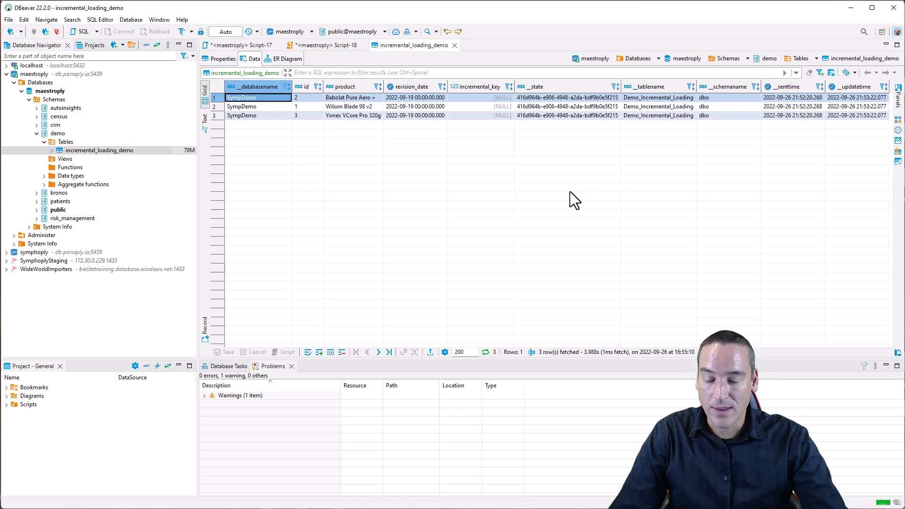